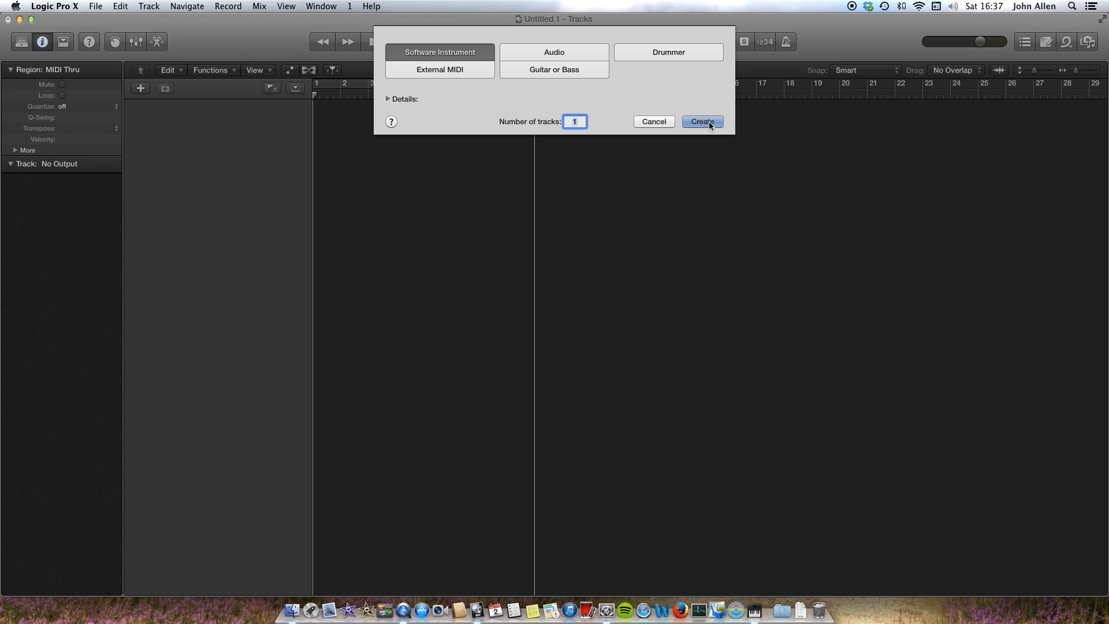
- Create a Heavy drum kit instrument track and add an empty MIDI region at bar 1
click(701, 121)
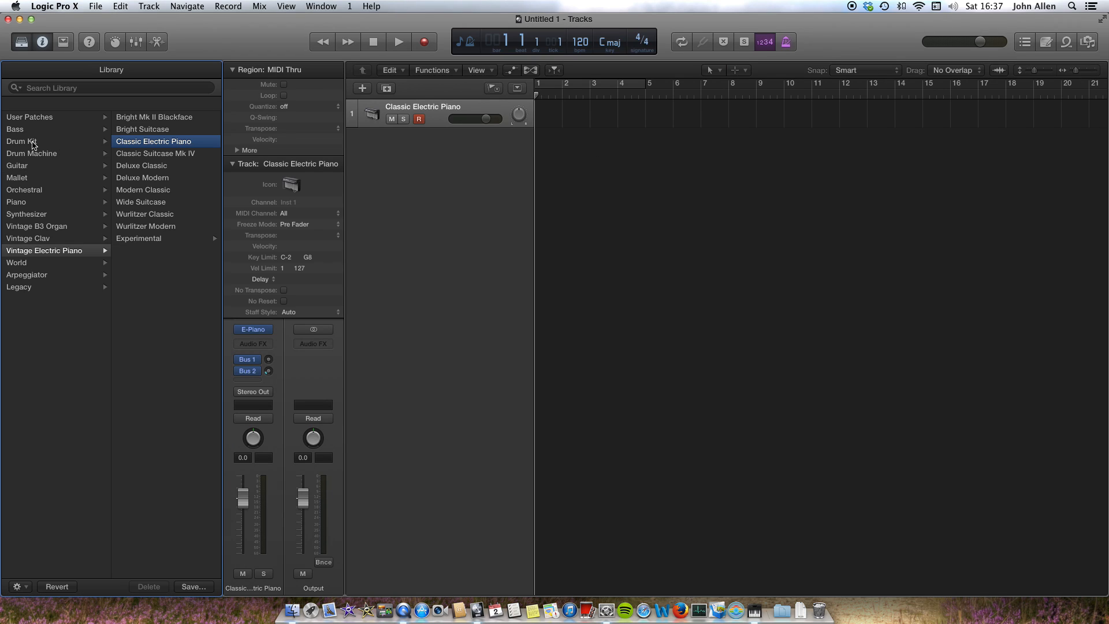
click(21, 140)
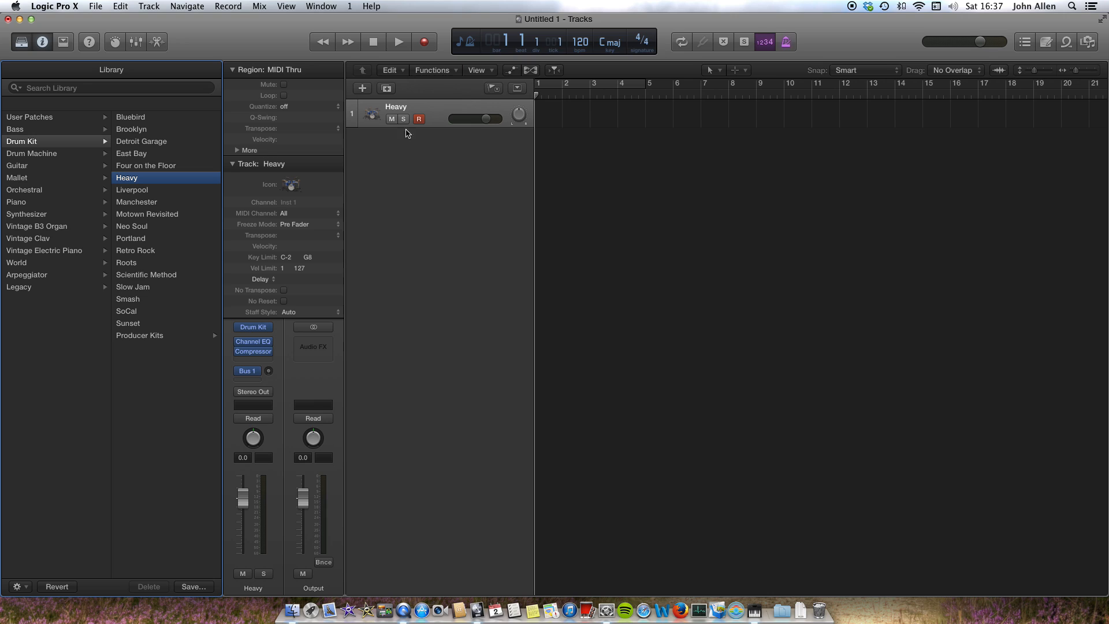
mouse_move(550, 115)
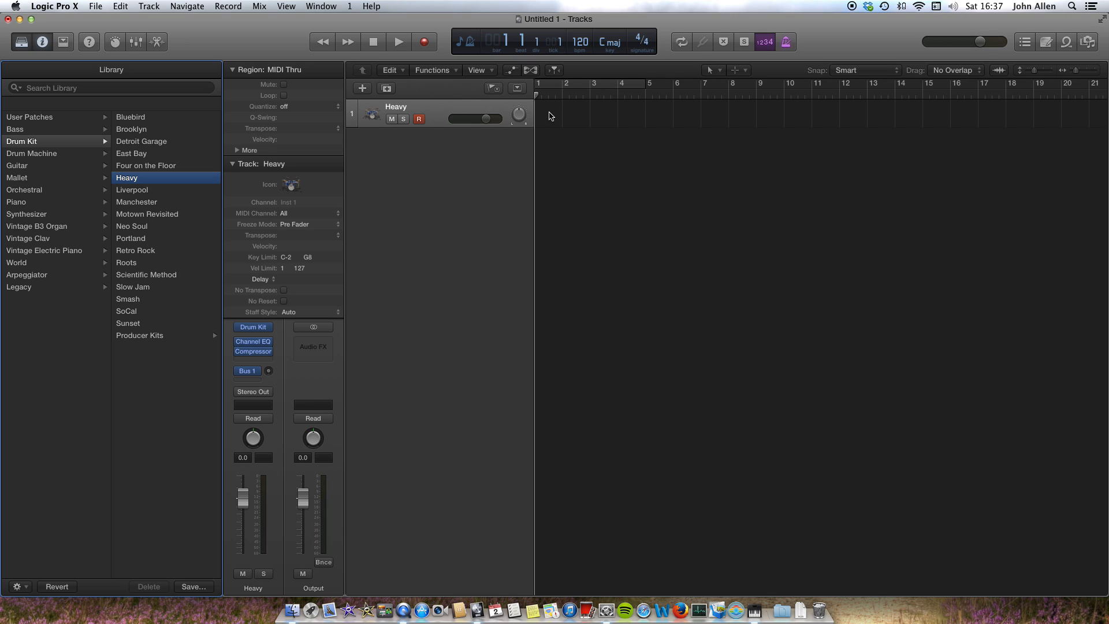
right_click(584, 117)
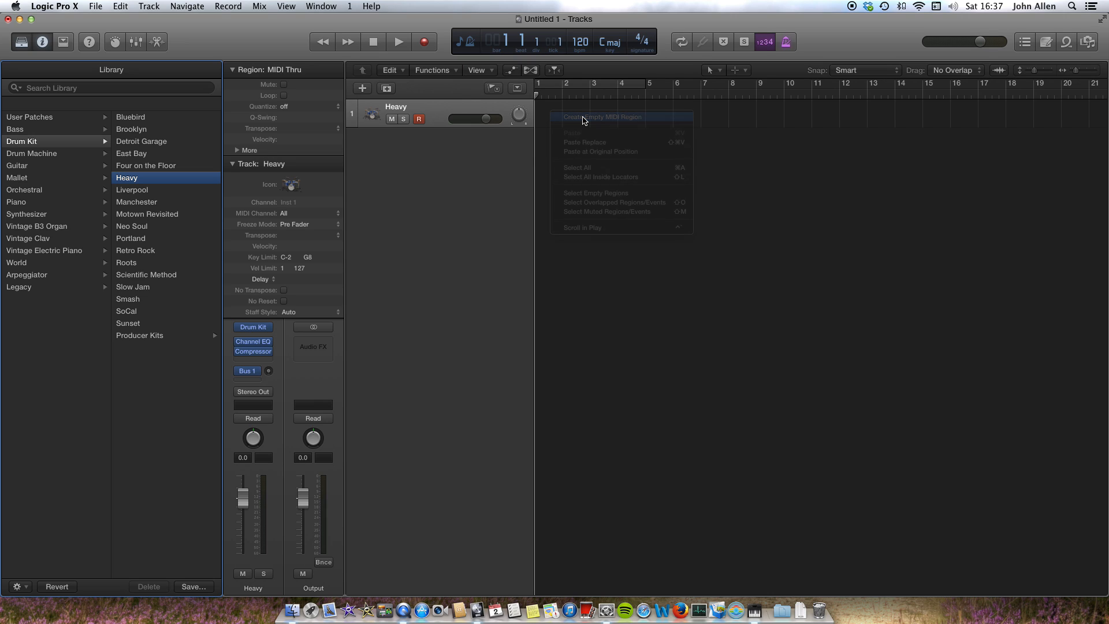
click(601, 117)
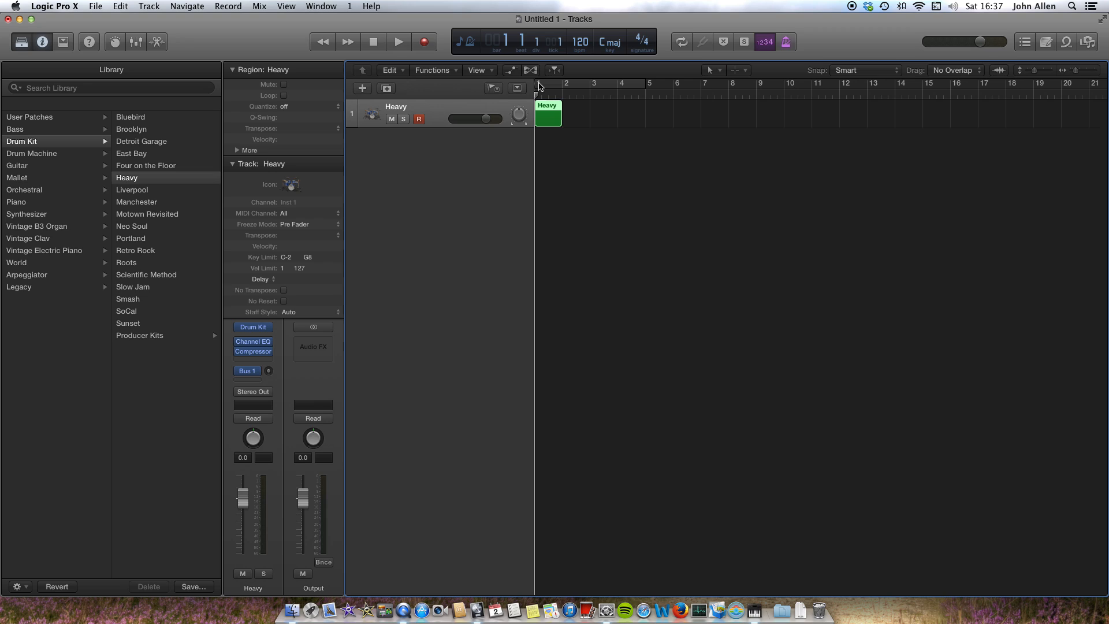
click(679, 42)
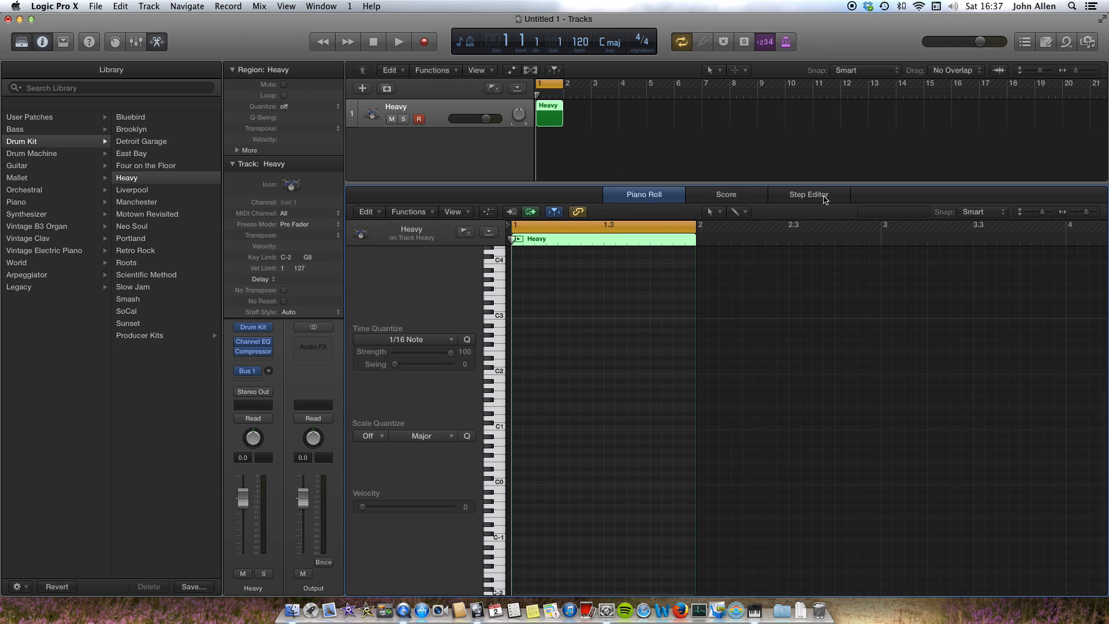
- Switch the editor to the Step Editor and load the GM Drums lane set
click(807, 194)
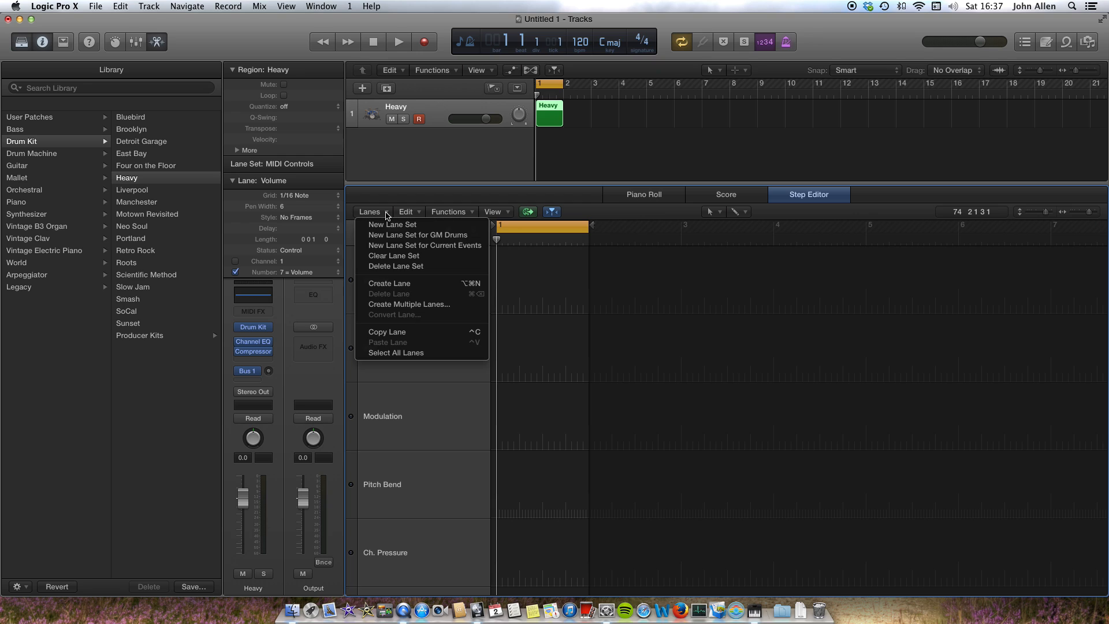
click(416, 235)
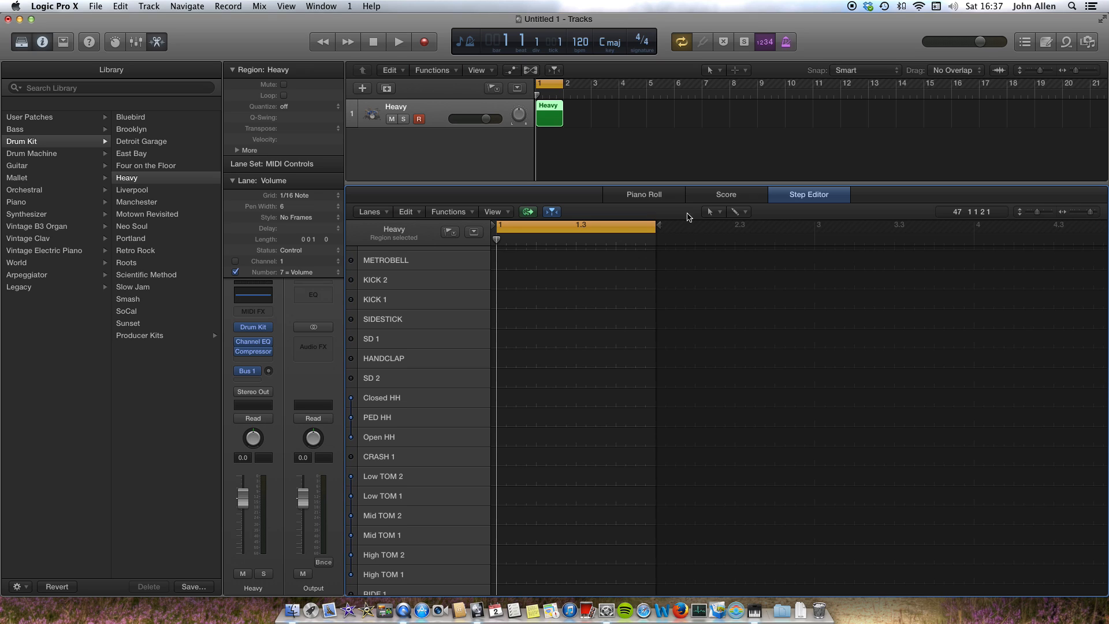
mouse_move(749, 214)
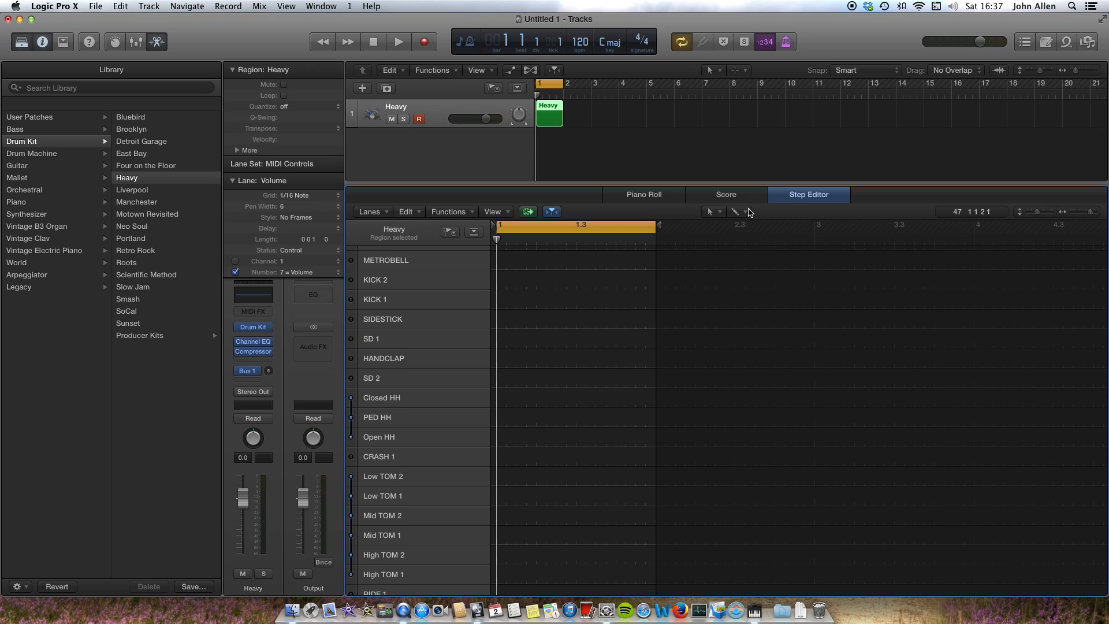
mouse_move(559, 285)
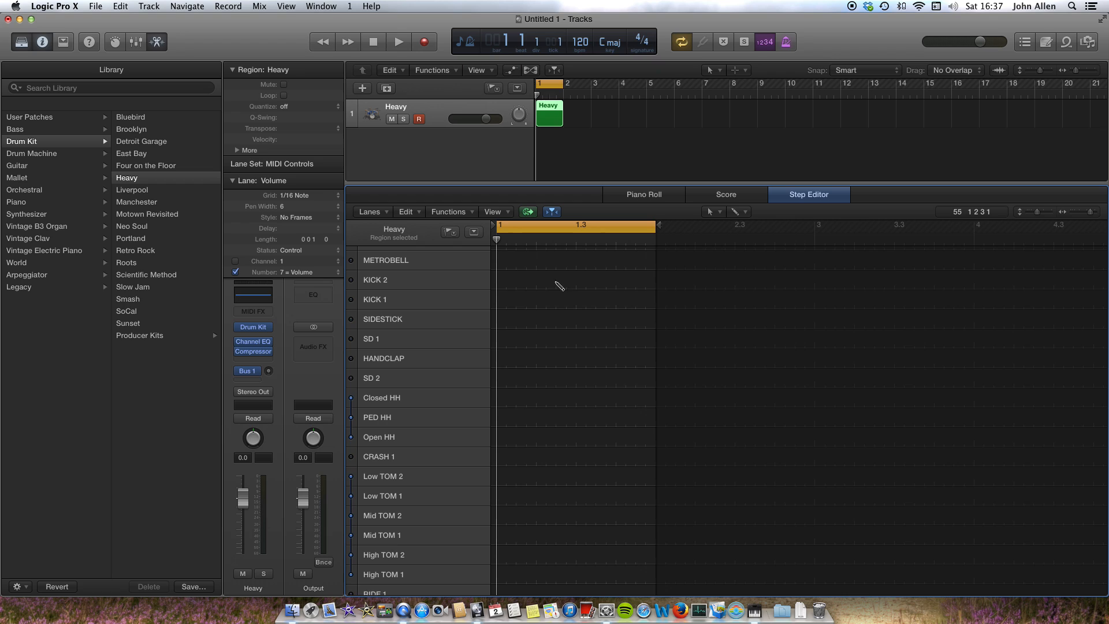
mouse_move(503, 309)
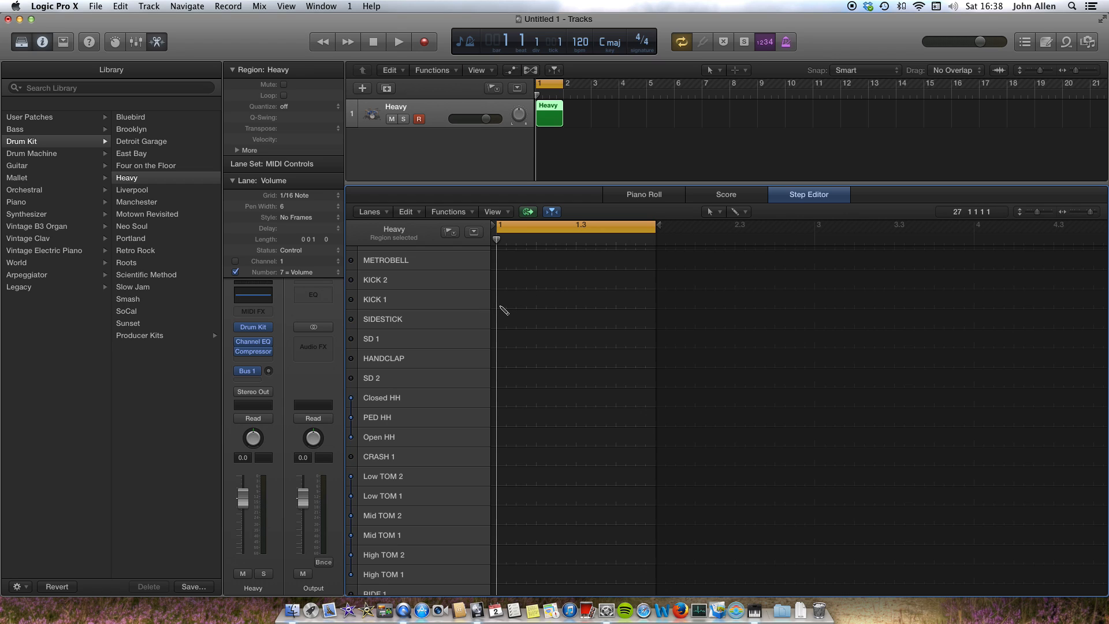
- Draw KICK 1 hits on beats 1 and 3 and SD 1 hits on beats 2 and 4, then play back
click(583, 299)
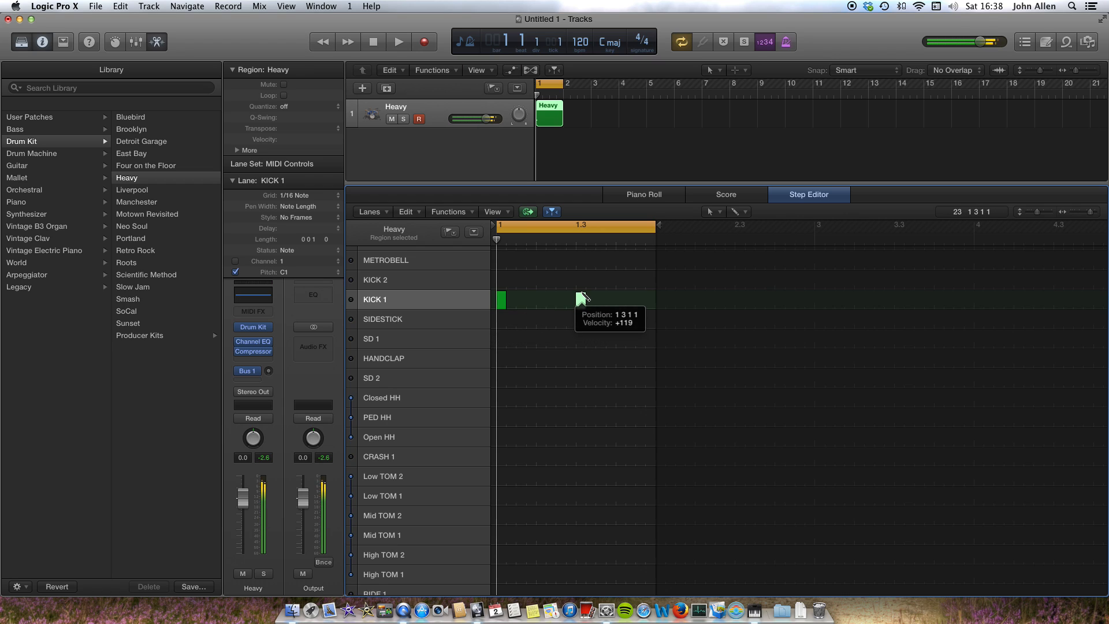
click(580, 300)
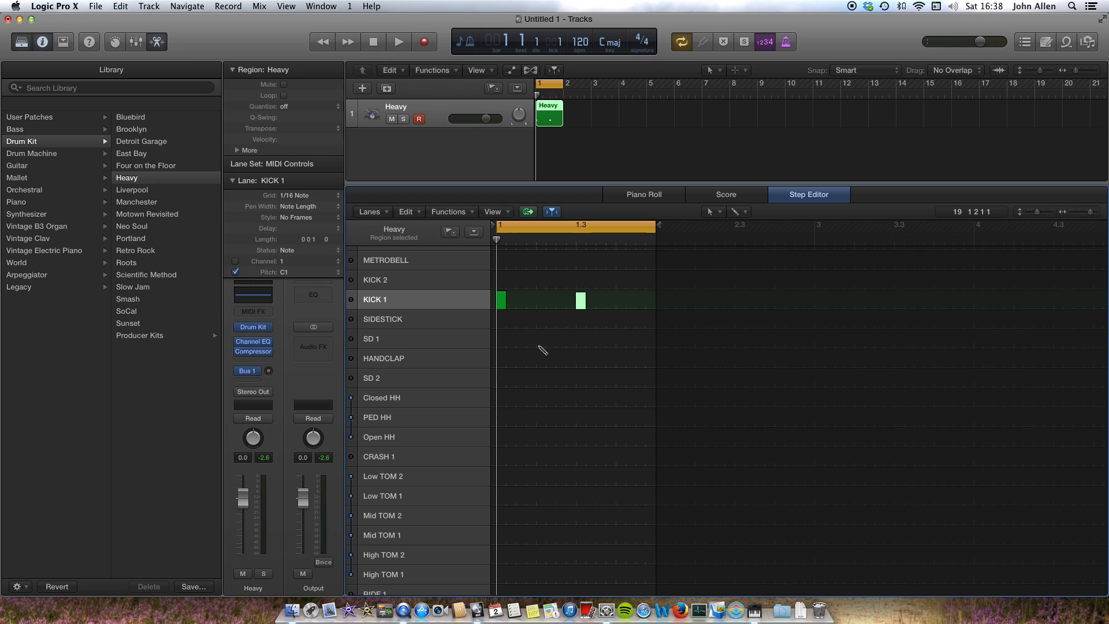
click(541, 341)
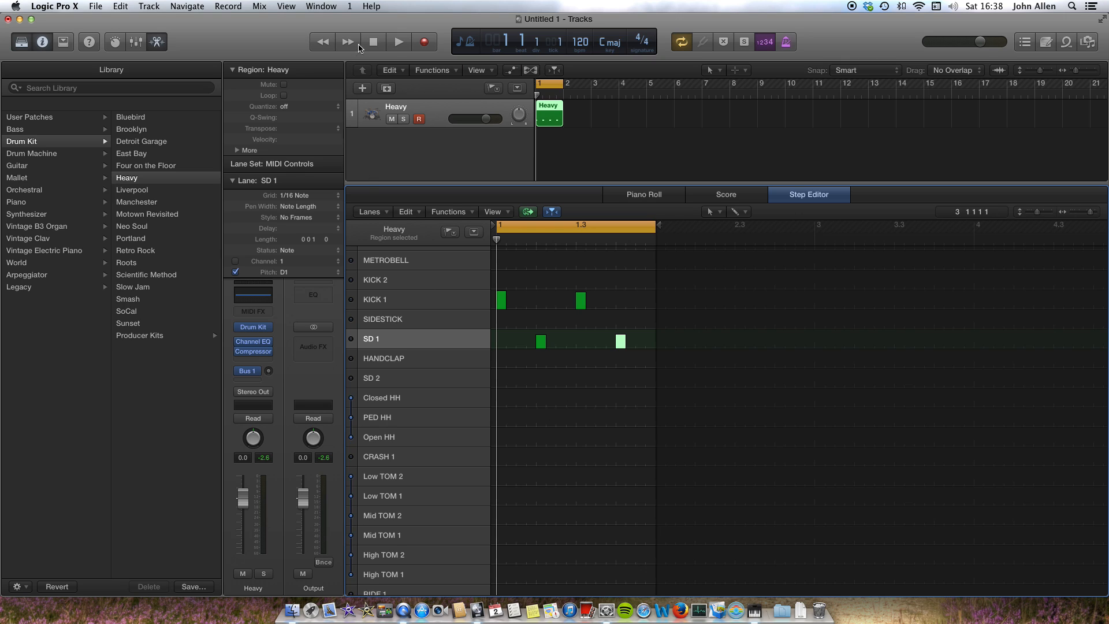
click(398, 42)
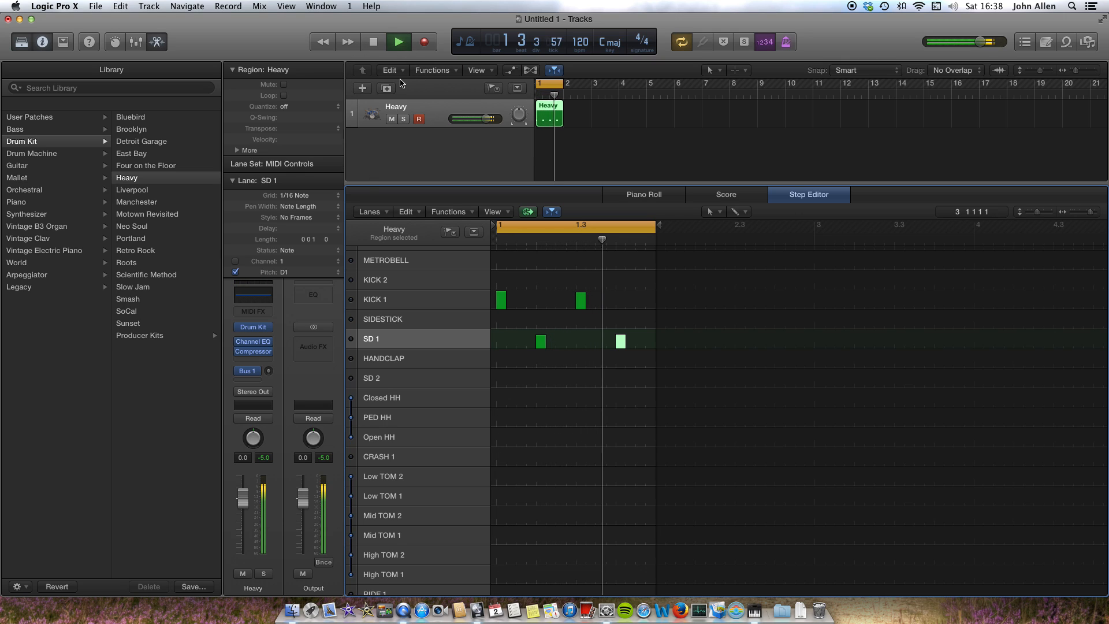